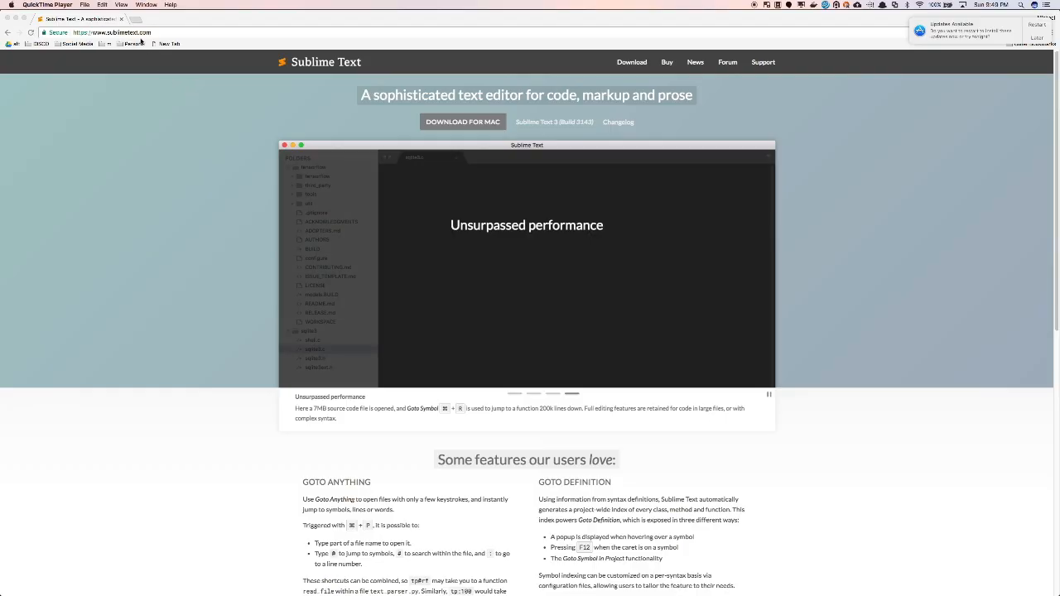
Step: Create a new folder named 'javascript' inside the code folder
left_click(112, 33)
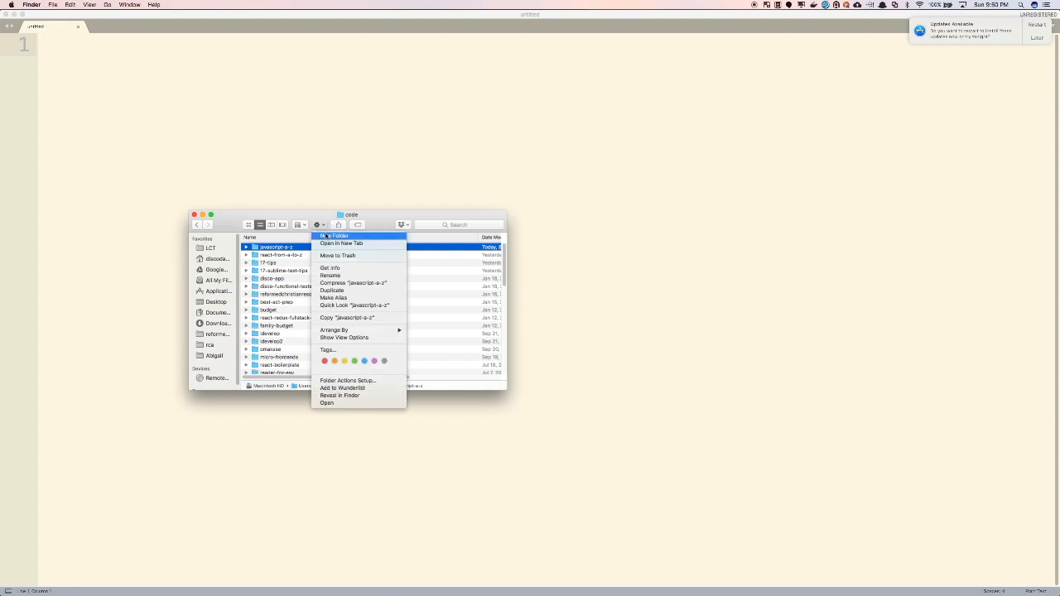
left_click(334, 235)
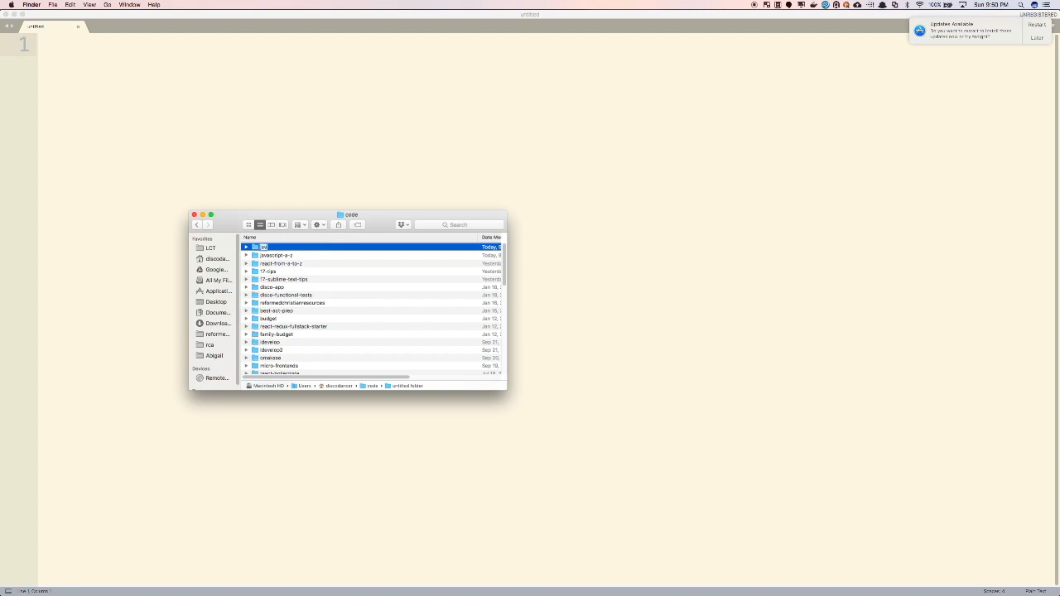
type("javascript")
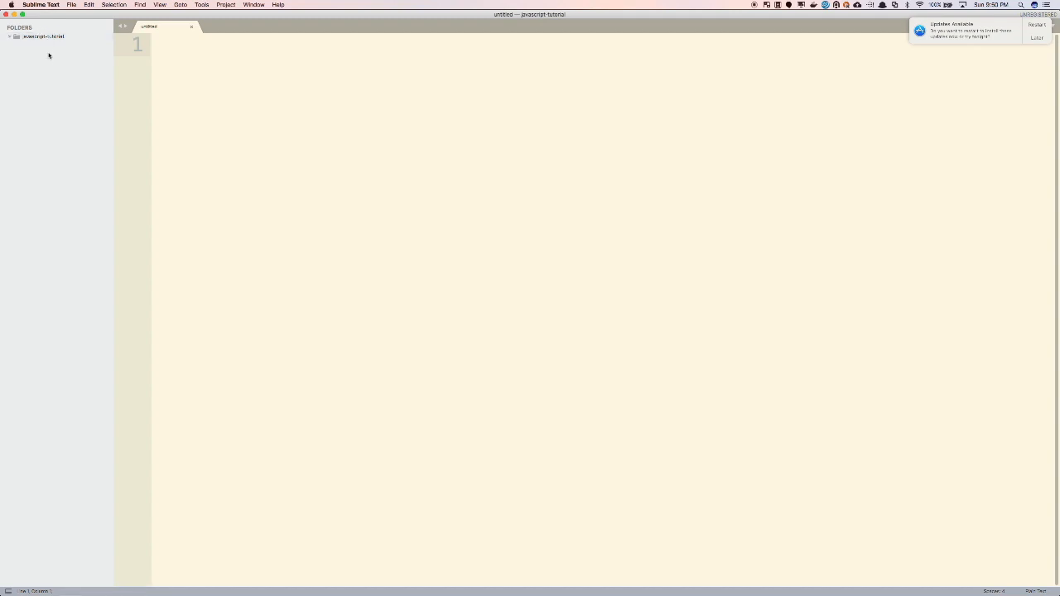
Step: Add a new file named index.html to the project folder from the sidebar
right_click(43, 37)
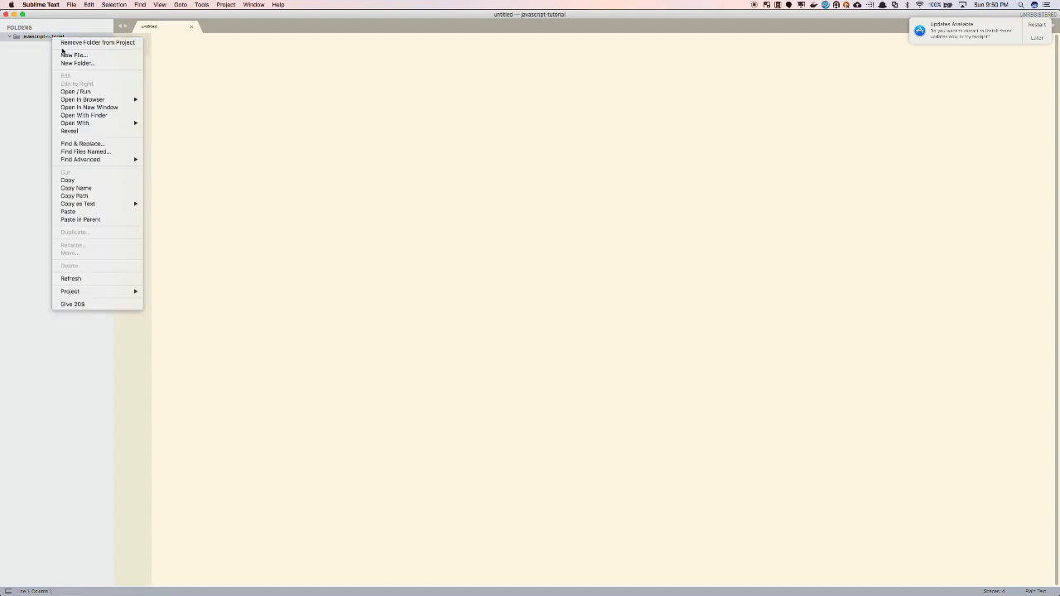
mouse_move(73, 55)
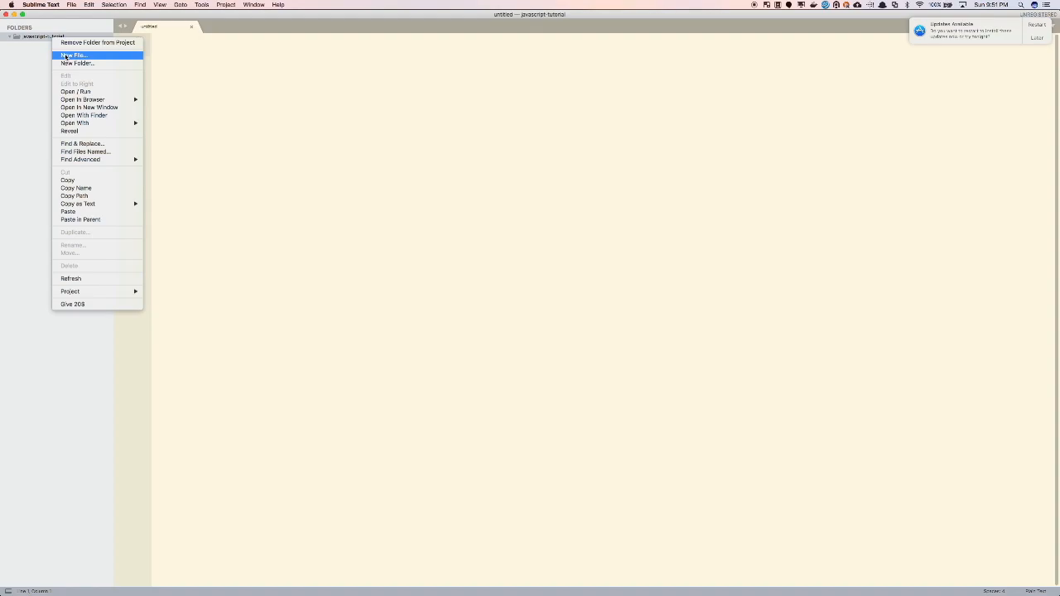
mouse_move(58, 47)
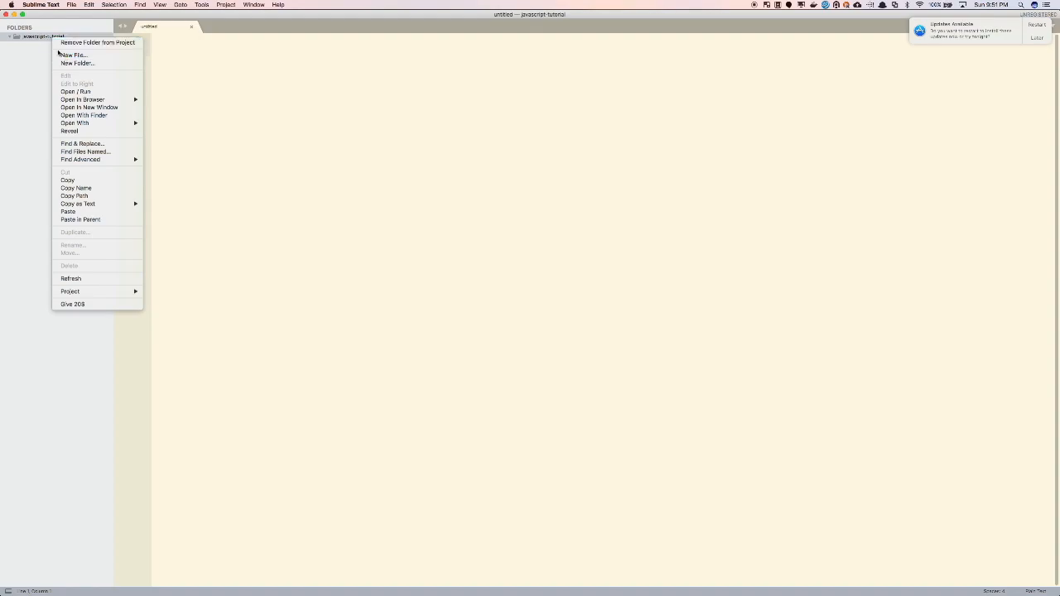
left_click(73, 55)
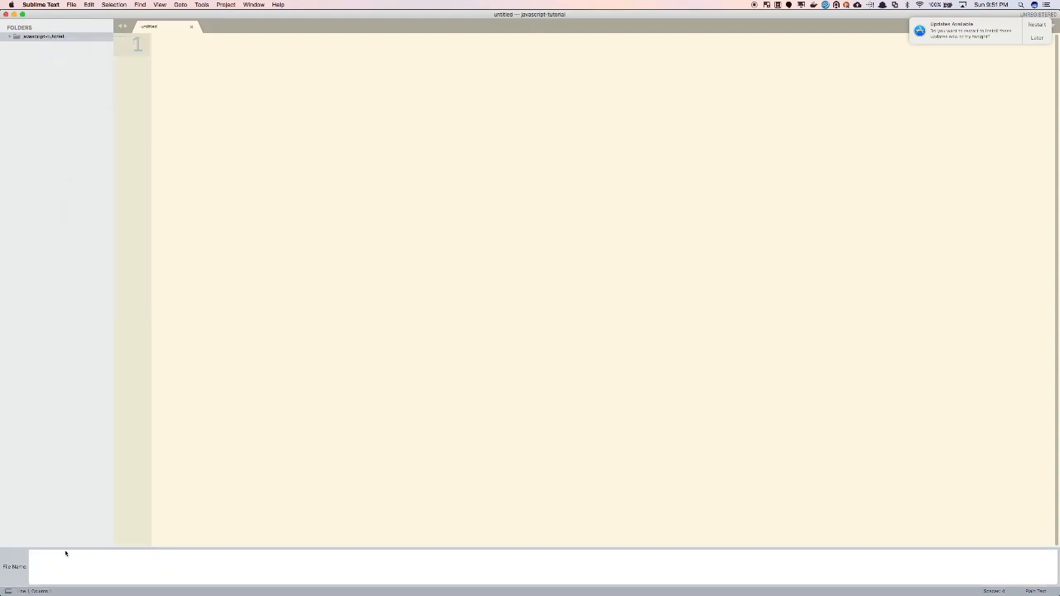
type("index")
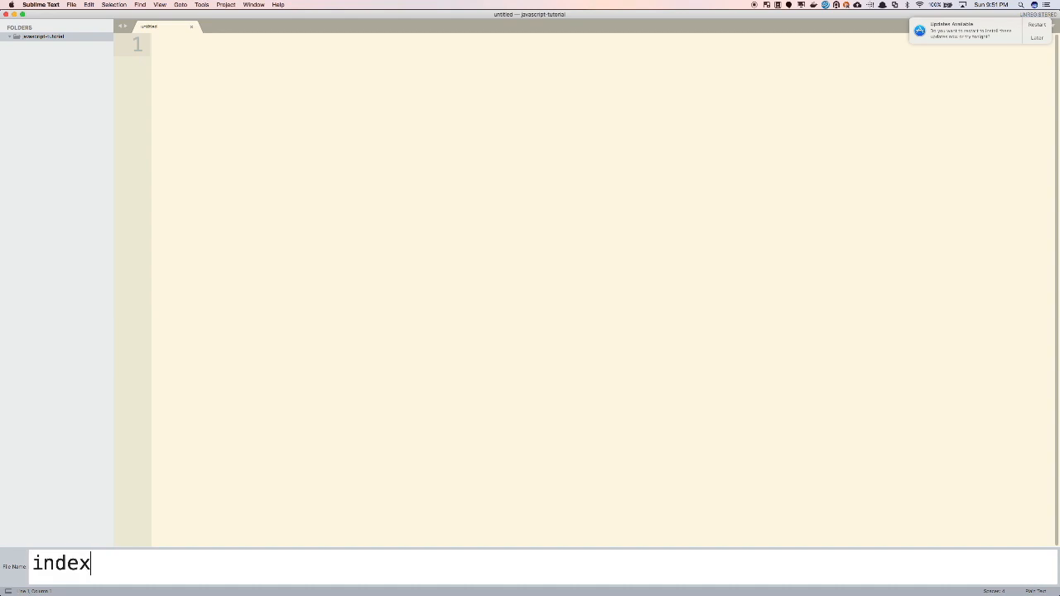
key("Enter")
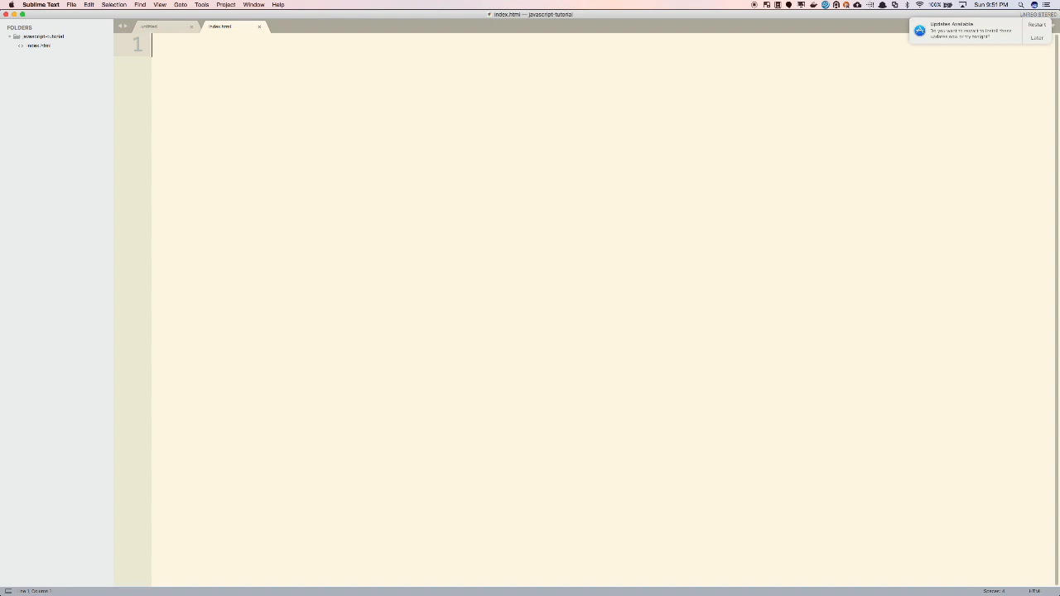
mouse_move(63, 561)
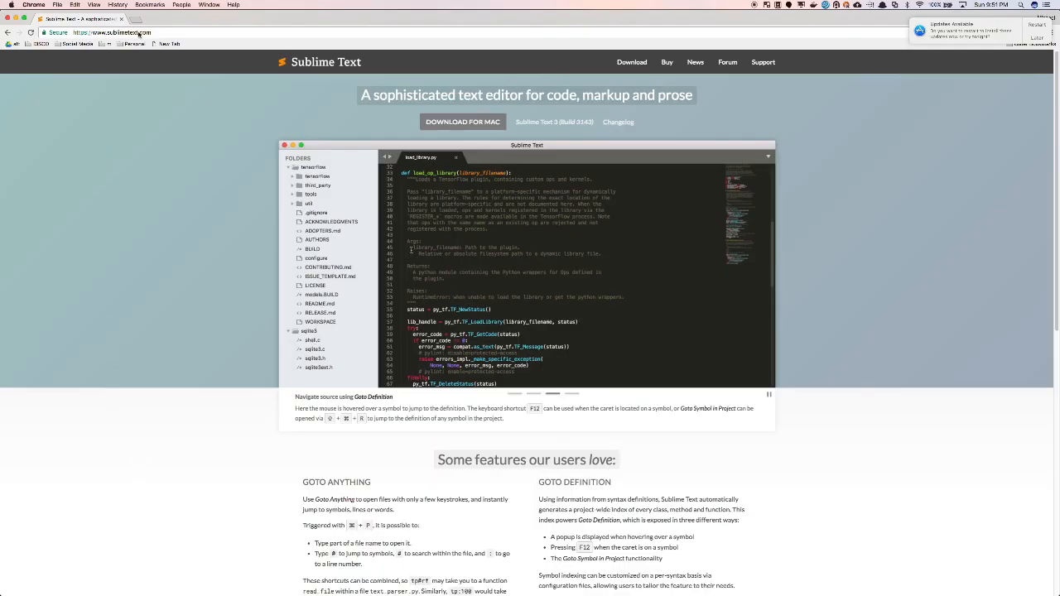
Step: Search the web for 'google chrome' in a new browser tab
left_click(143, 20)
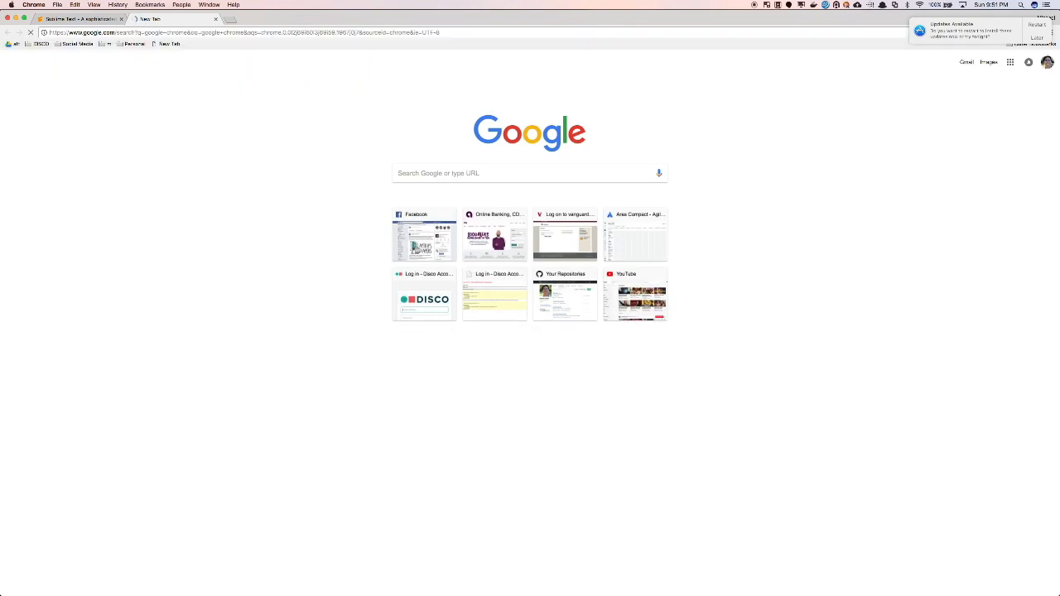
type("google chrome")
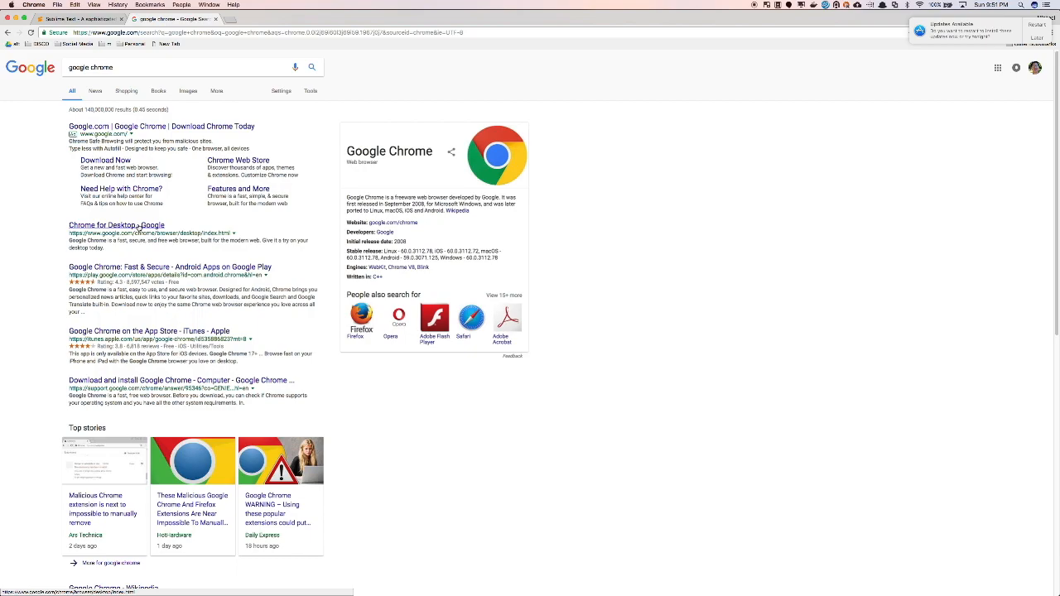
mouse_move(208, 118)
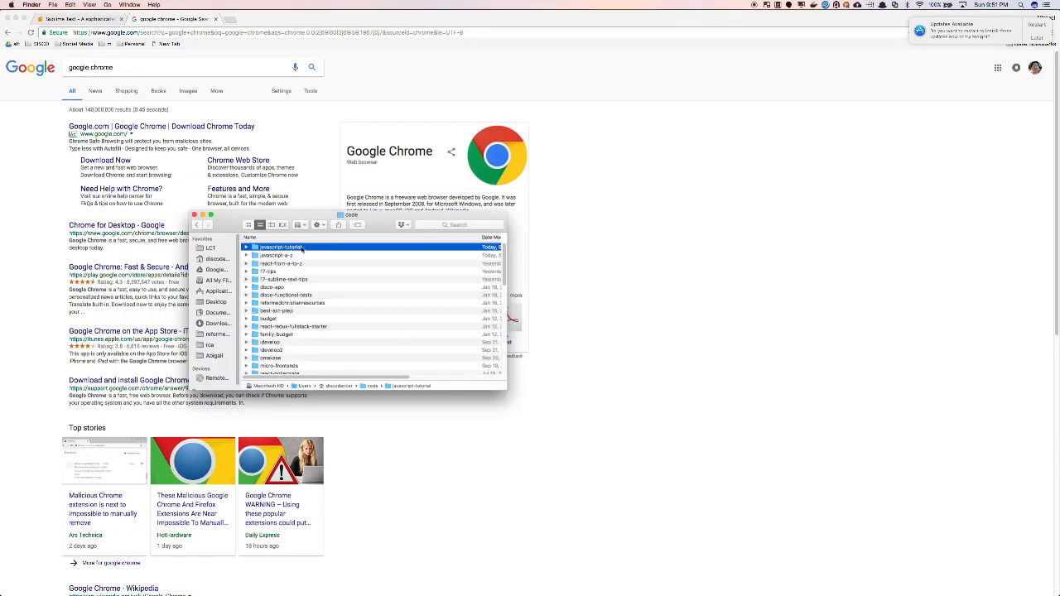
Step: Open index.html from the javascript folder with Google Chrome
double_click(281, 247)
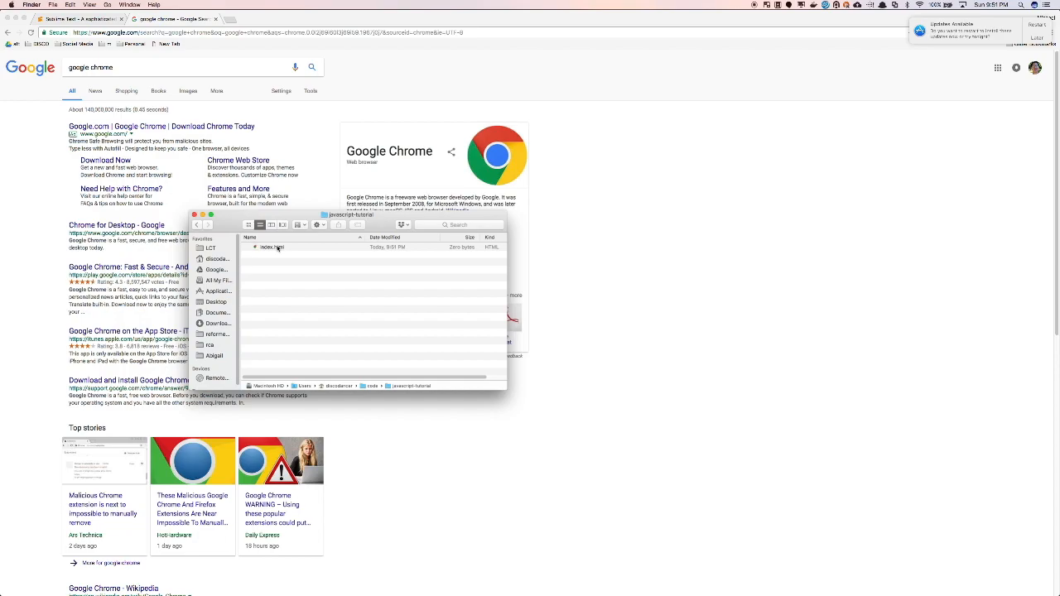
left_click(273, 246)
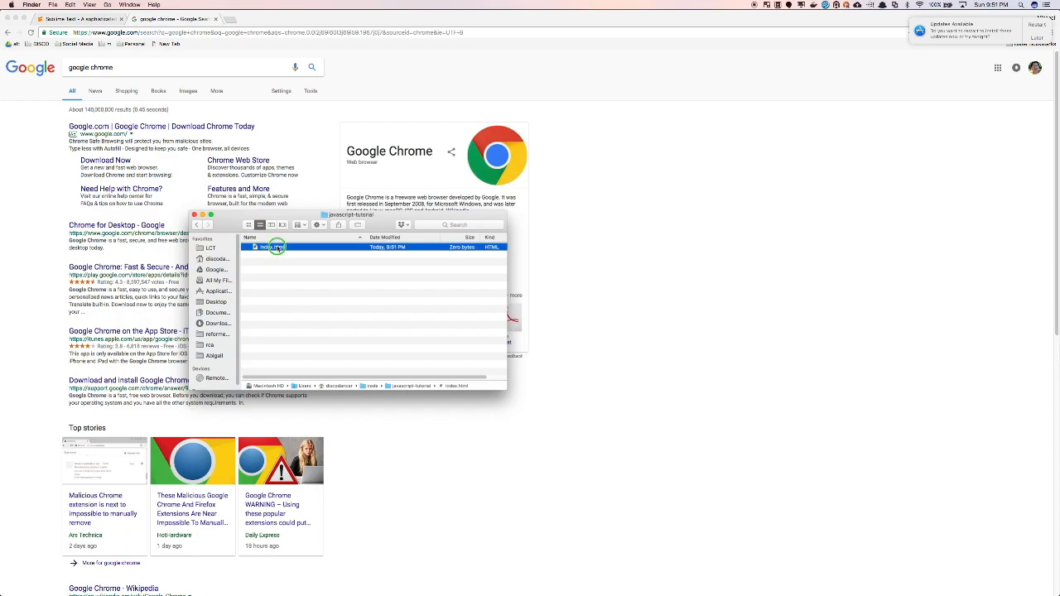
right_click(273, 247)
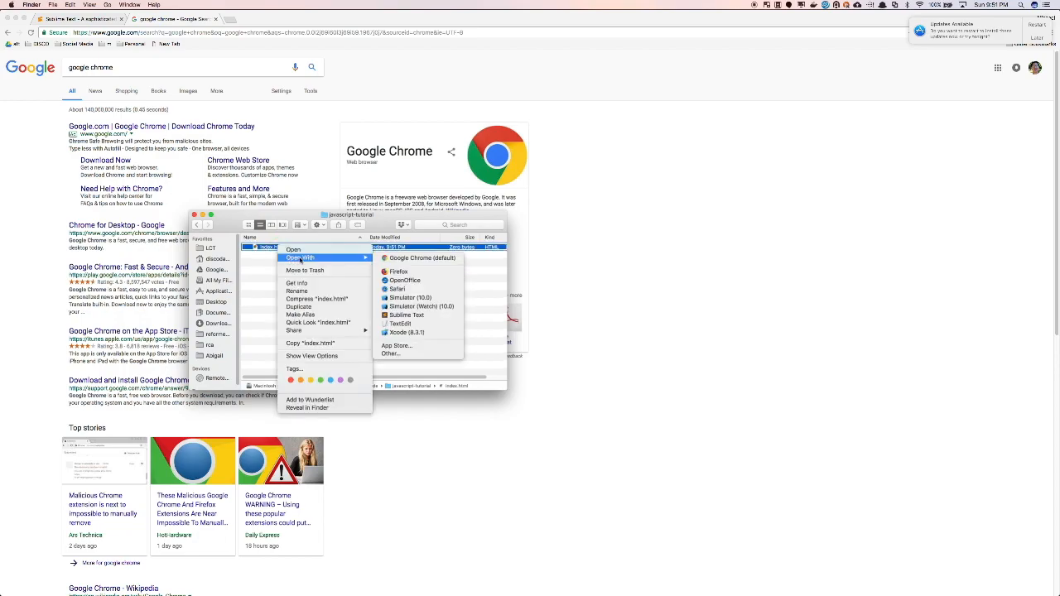
mouse_move(420, 258)
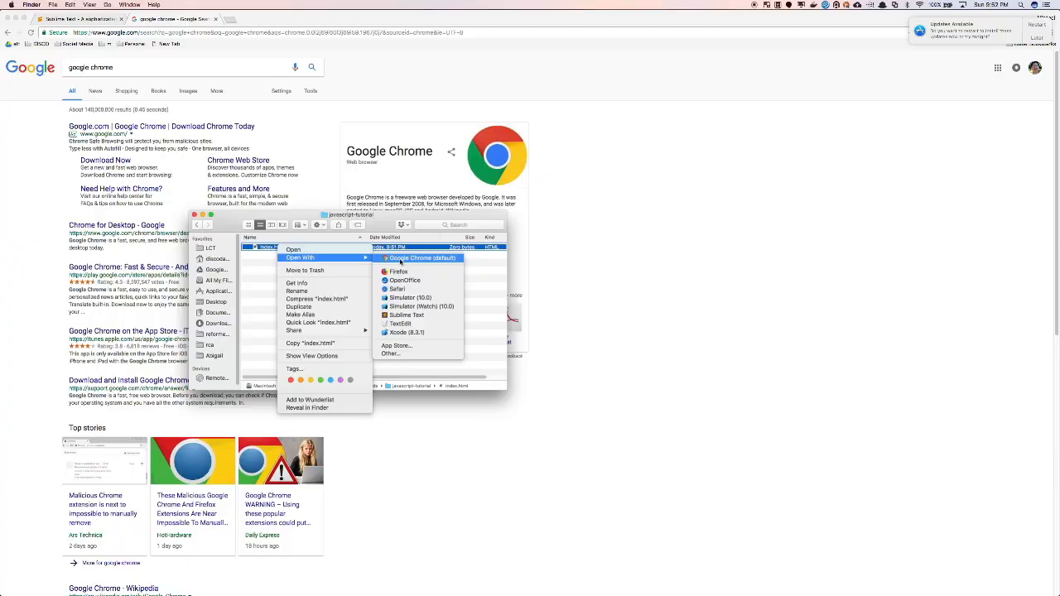
left_click(421, 259)
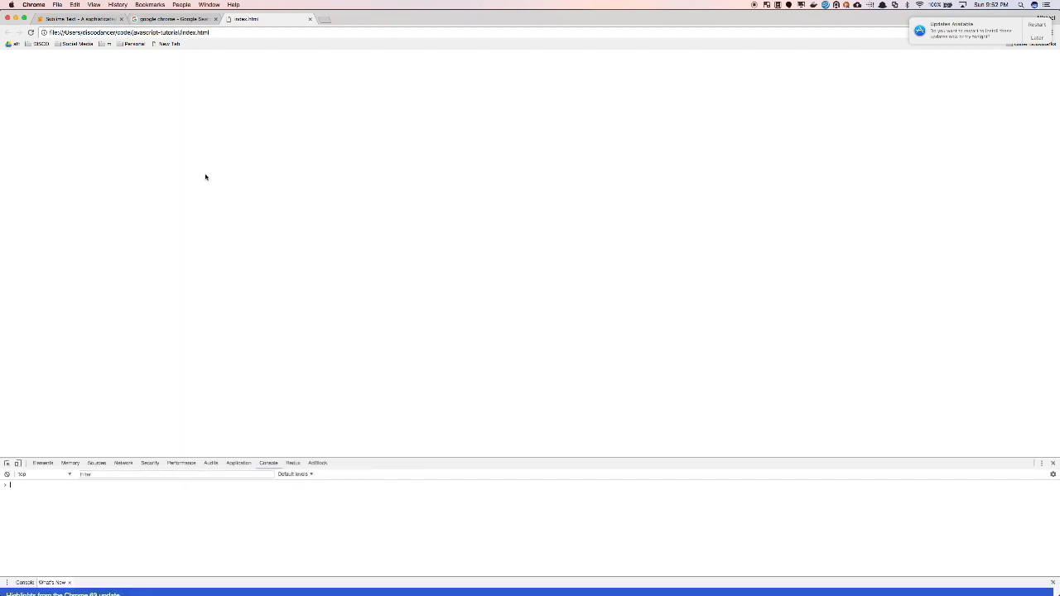
Step: Show the developer tools console on the blank page, then return to the editor
left_click(1053, 33)
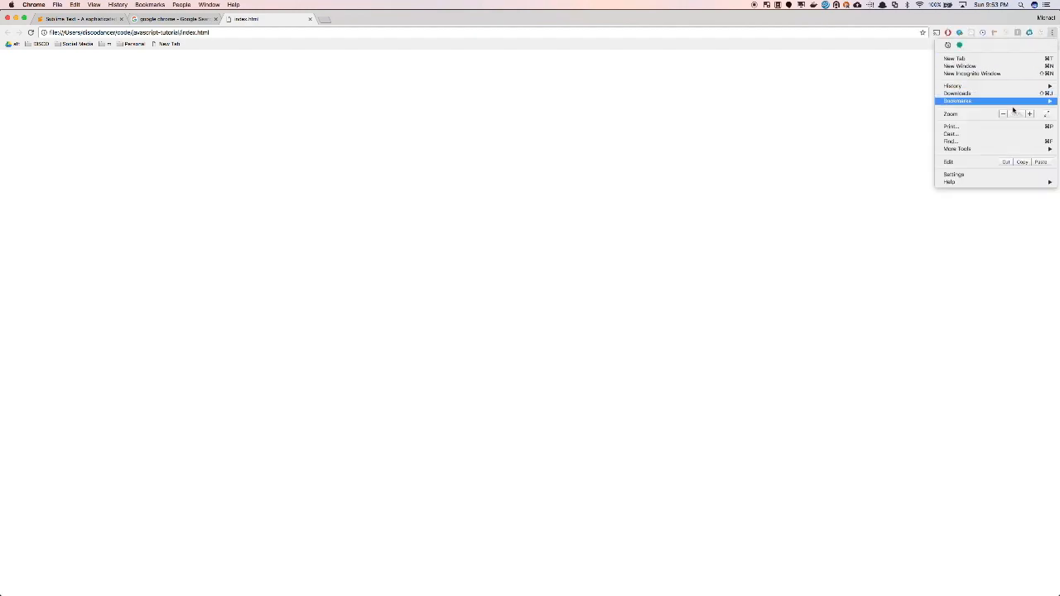
mouse_move(956, 149)
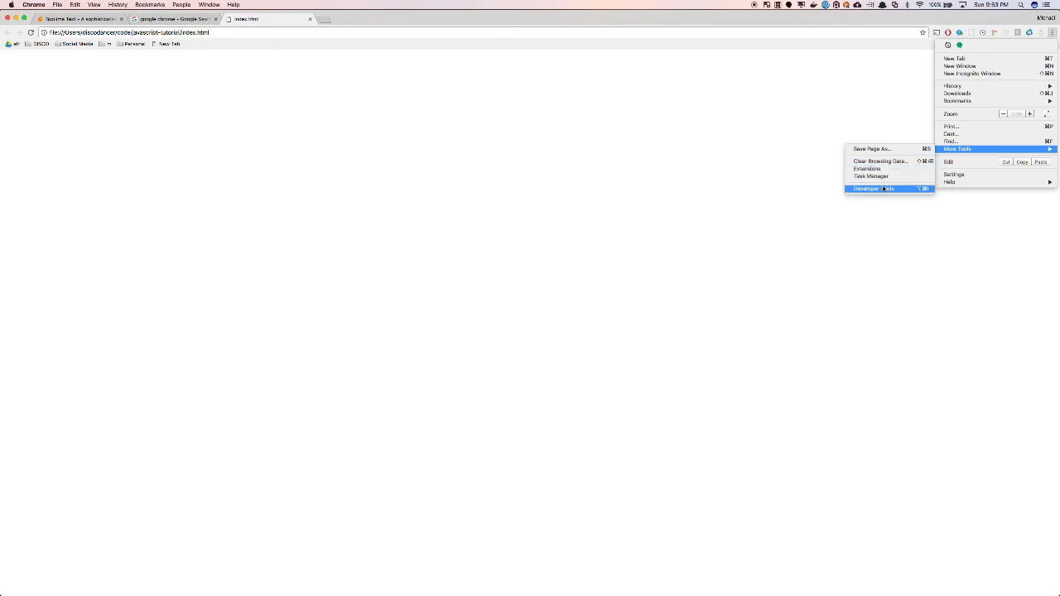
left_click(864, 189)
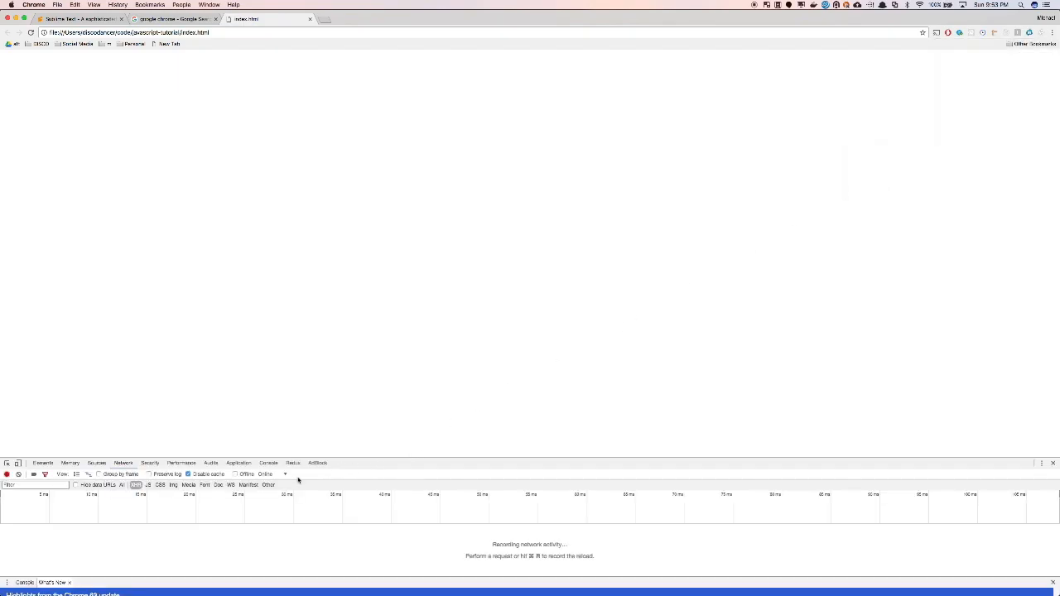
left_click(269, 464)
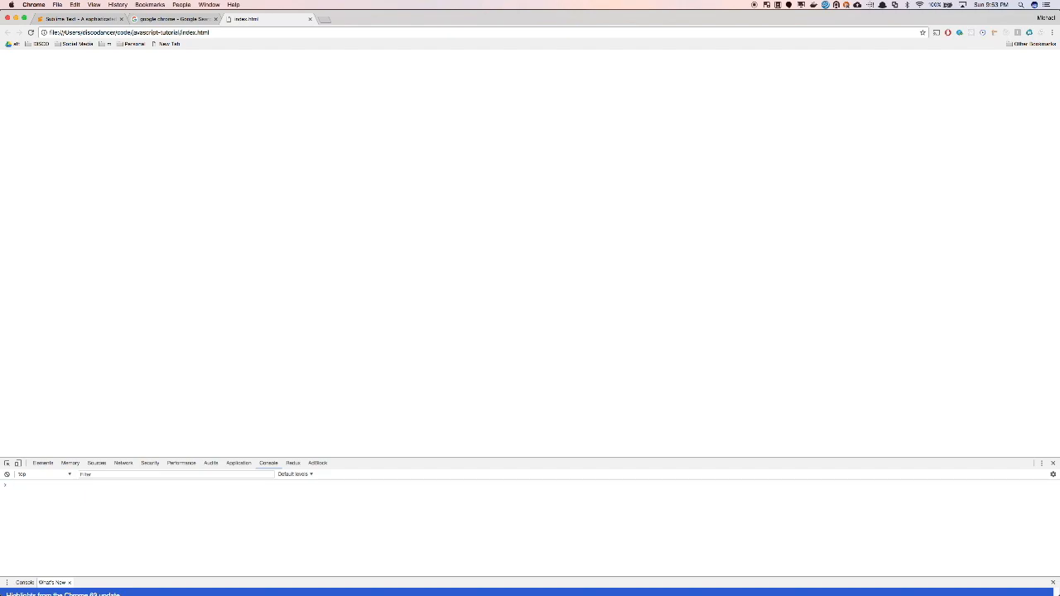
left_click(10, 484)
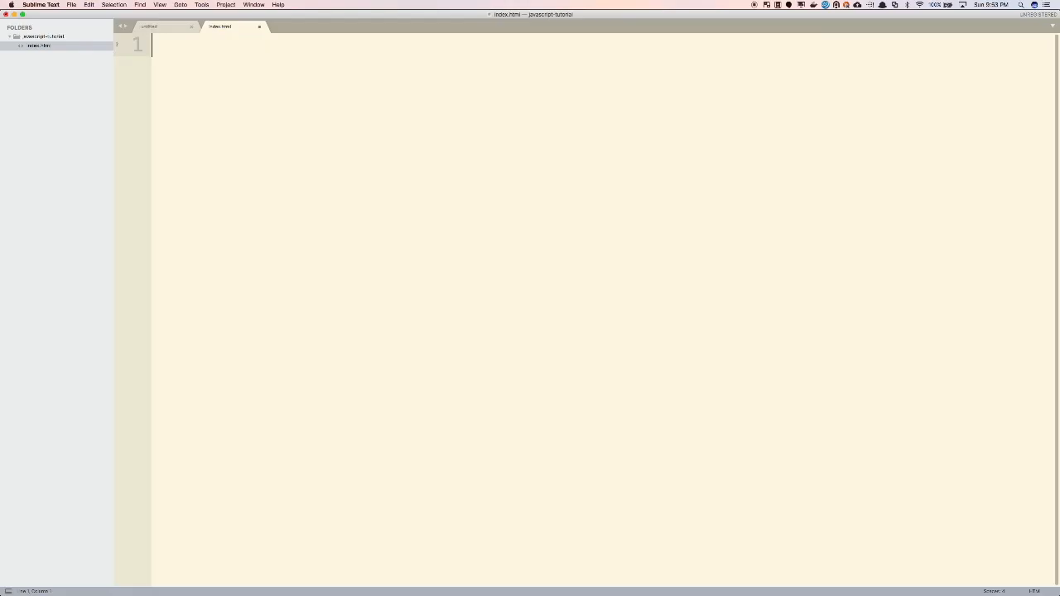
Step: Add a <script> reference to index.js in index.html and create a new index.js file
type("<script src=\"index.js\"></script>")
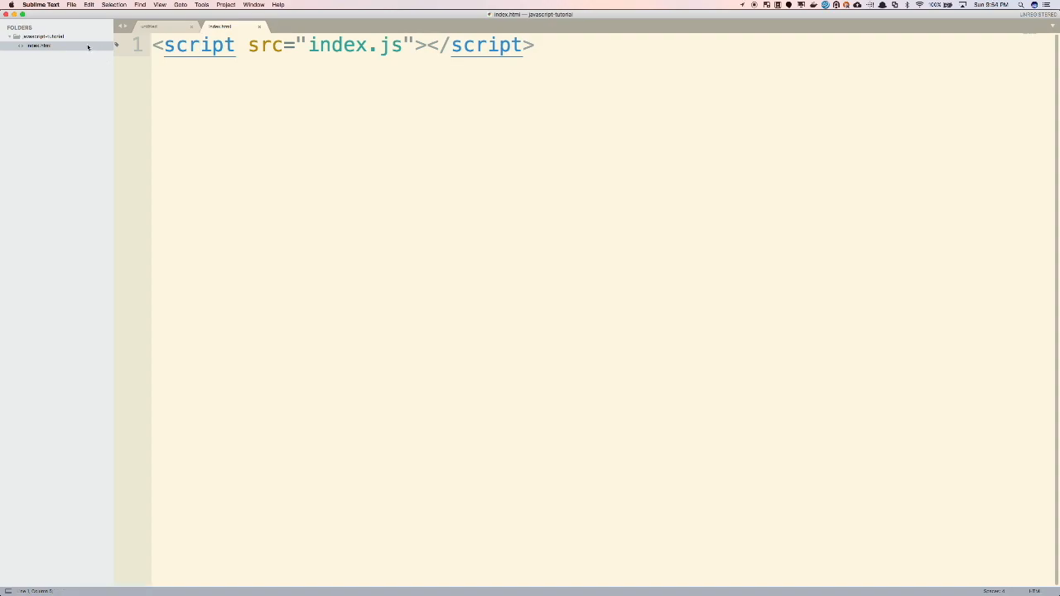
right_click(41, 36)
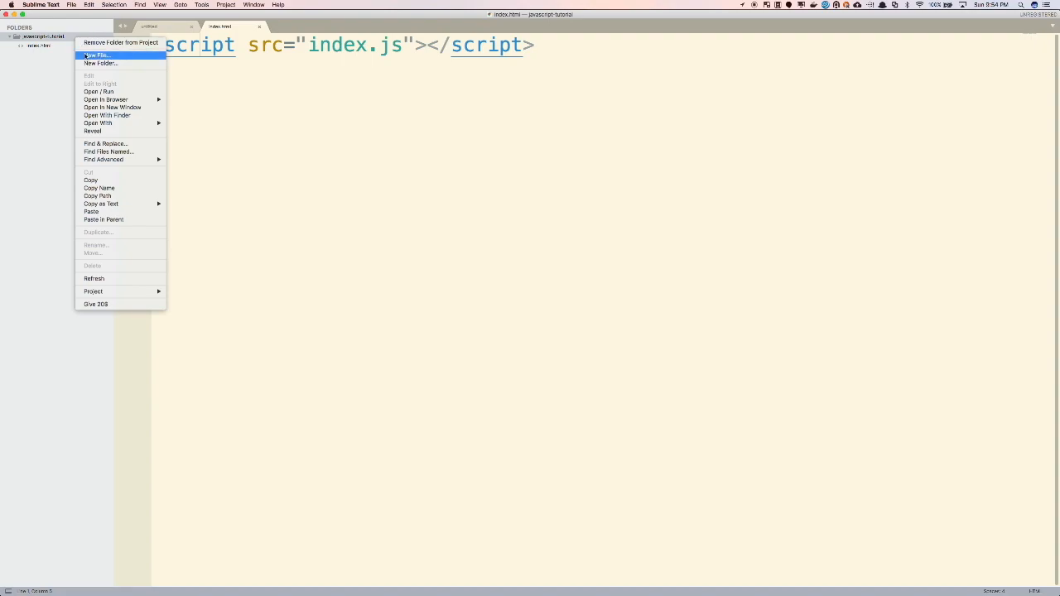
left_click(96, 54)
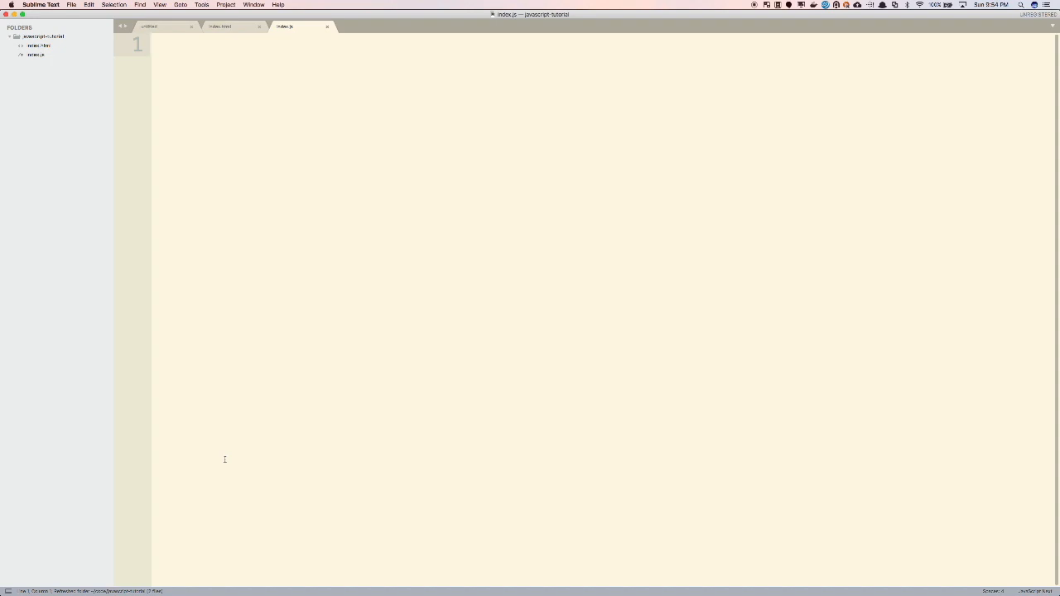
mouse_move(249, 408)
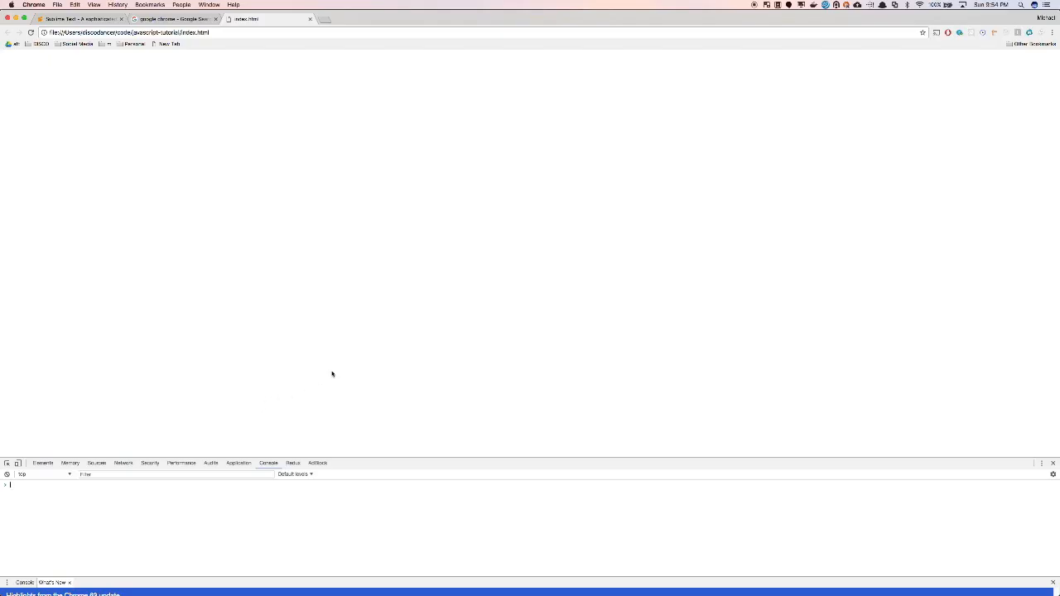
mouse_move(412, 171)
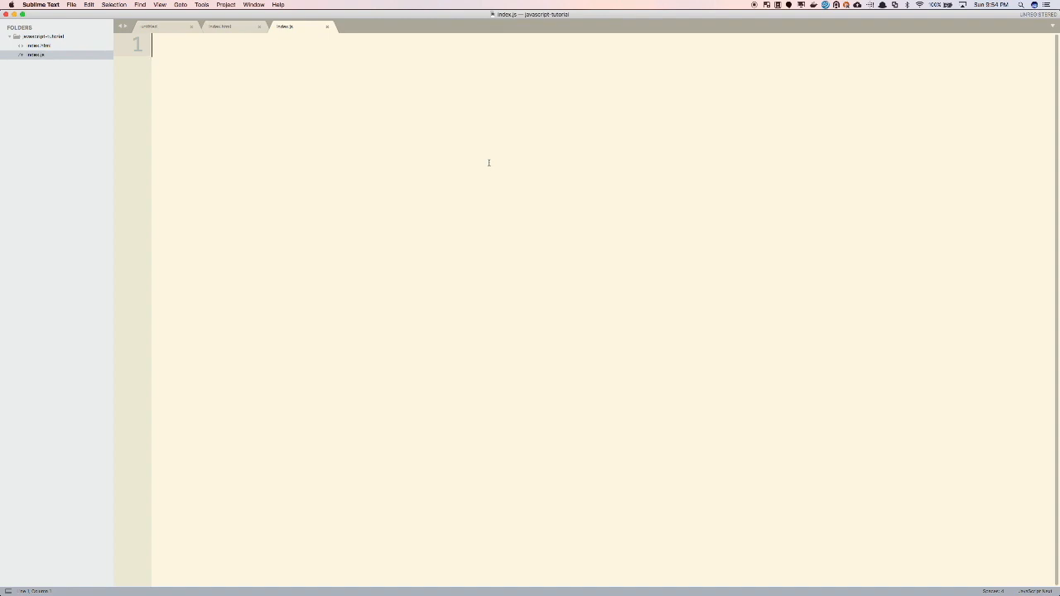
Step: Write console.log('Hello'); as the single line of index.js
type("consoel")
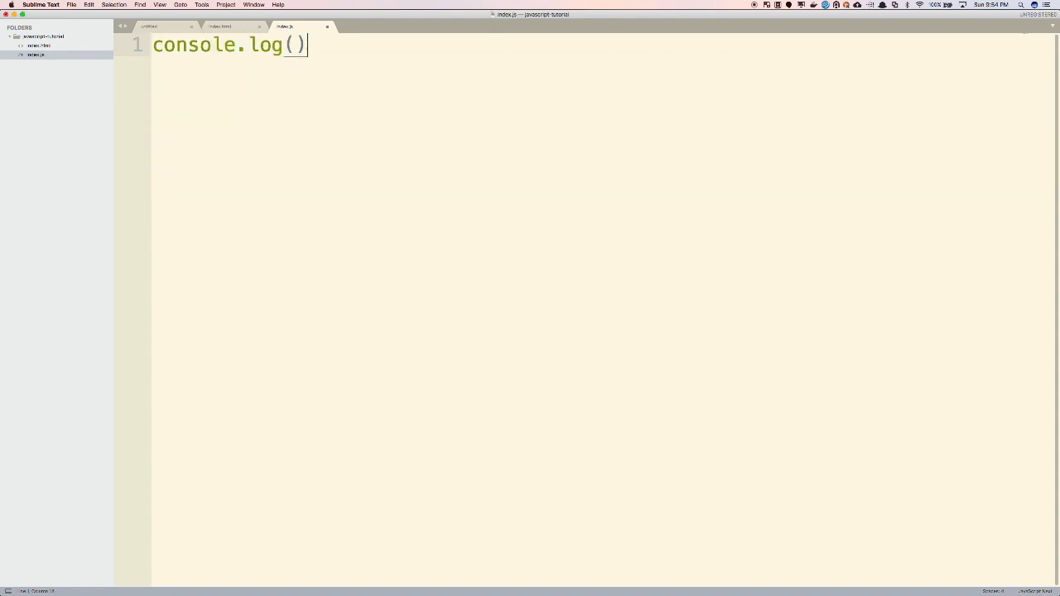
type(";")
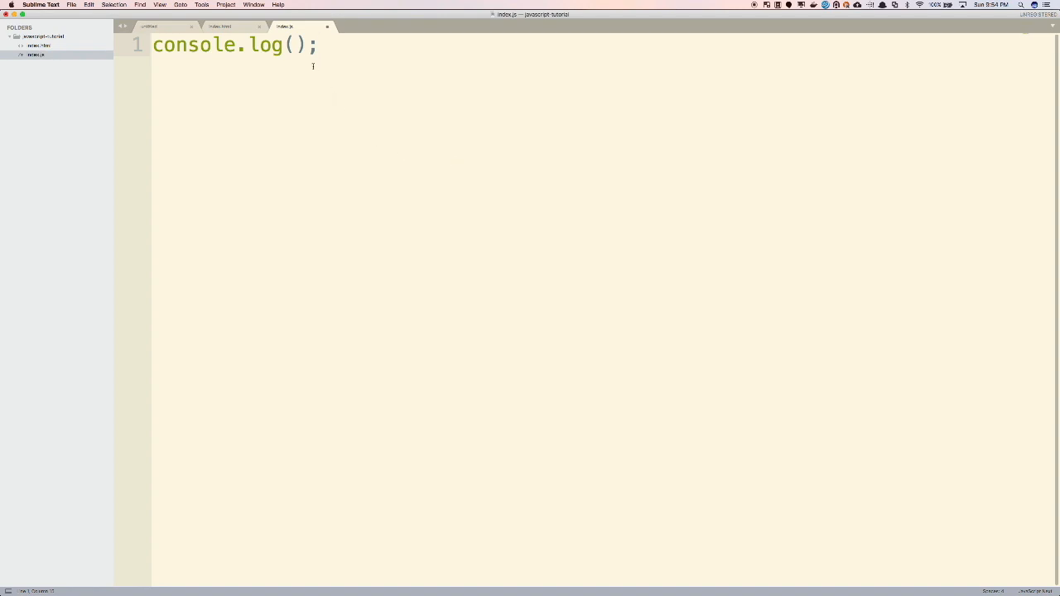
left_click(292, 44)
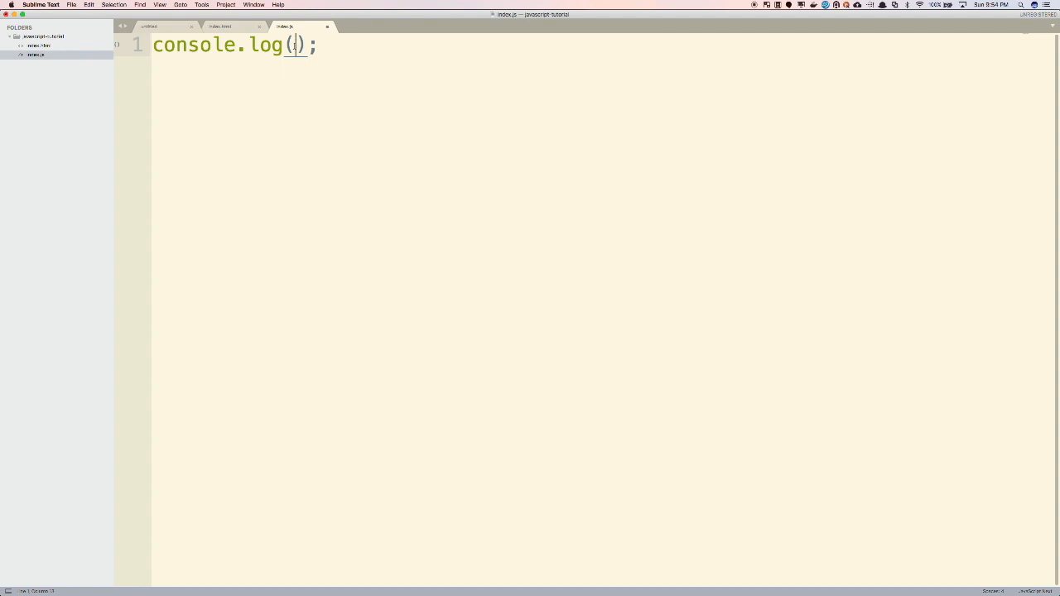
type("'H'")
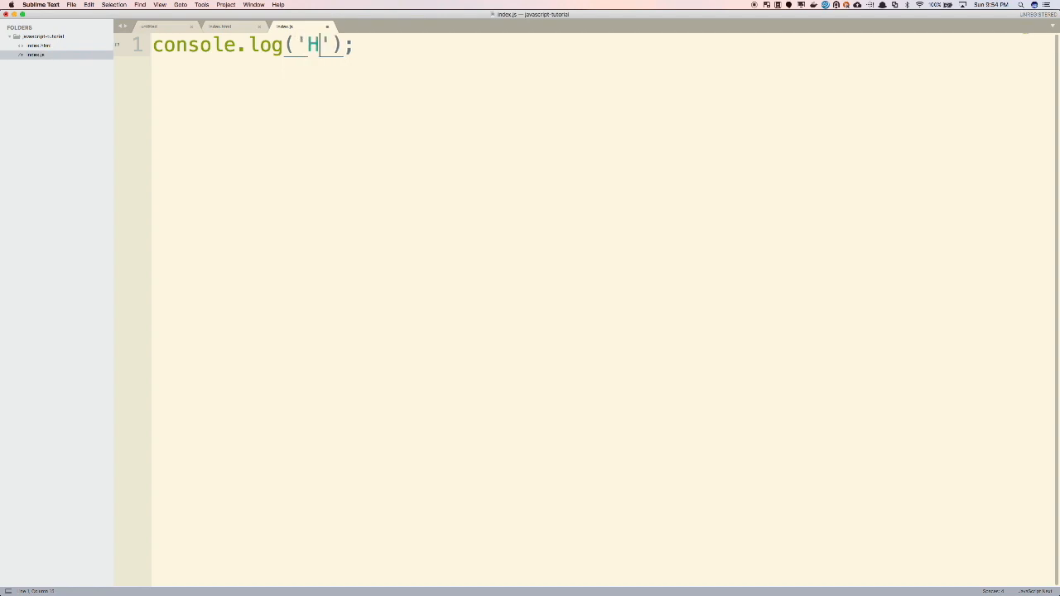
type("ello")
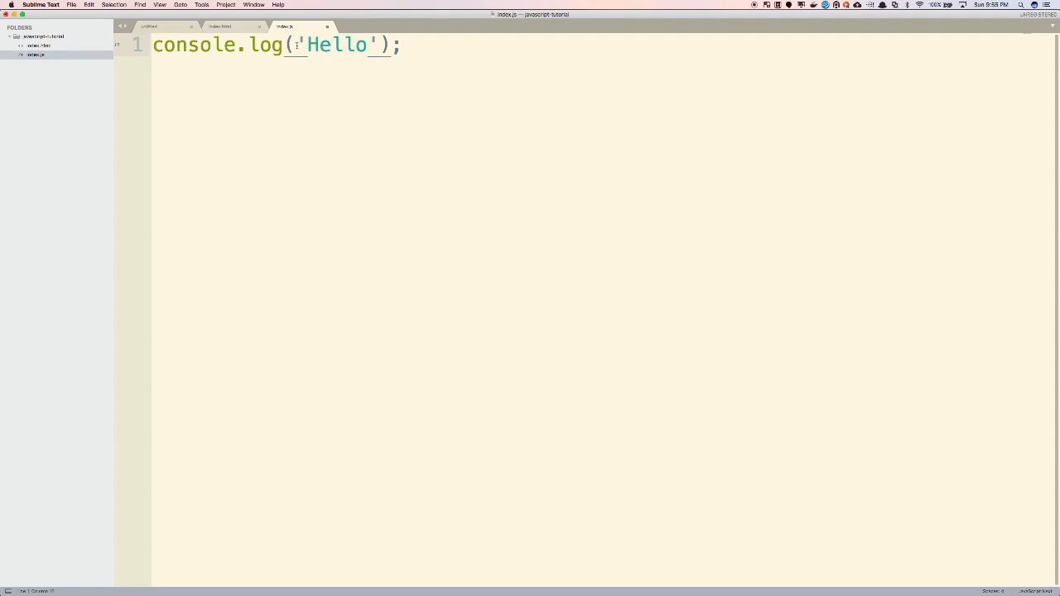
Step: Save the index.js file via File > Save
double_click(334, 45)
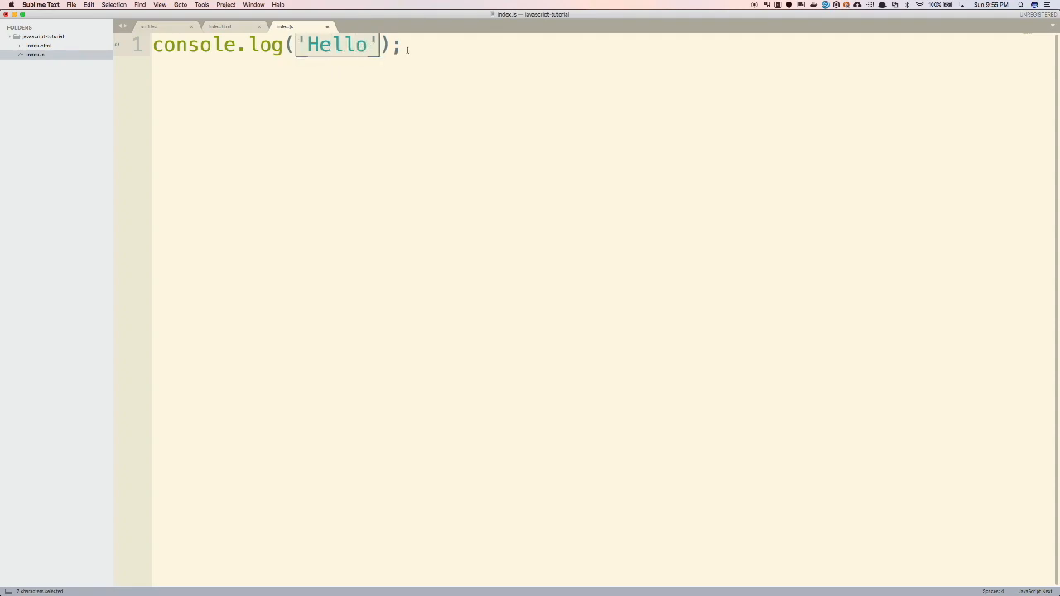
left_click(398, 46)
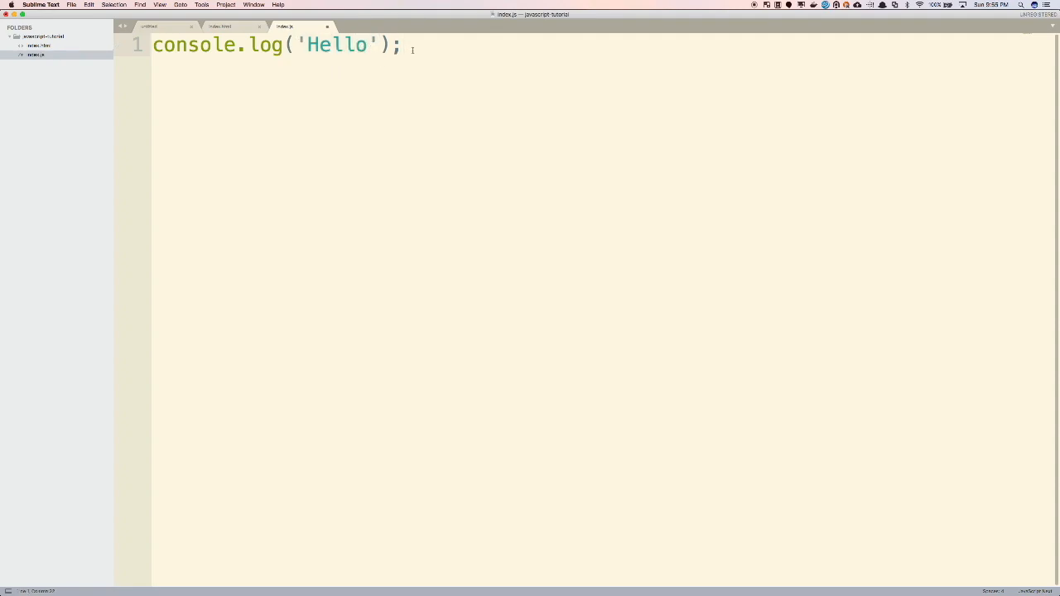
key("cmd+s")
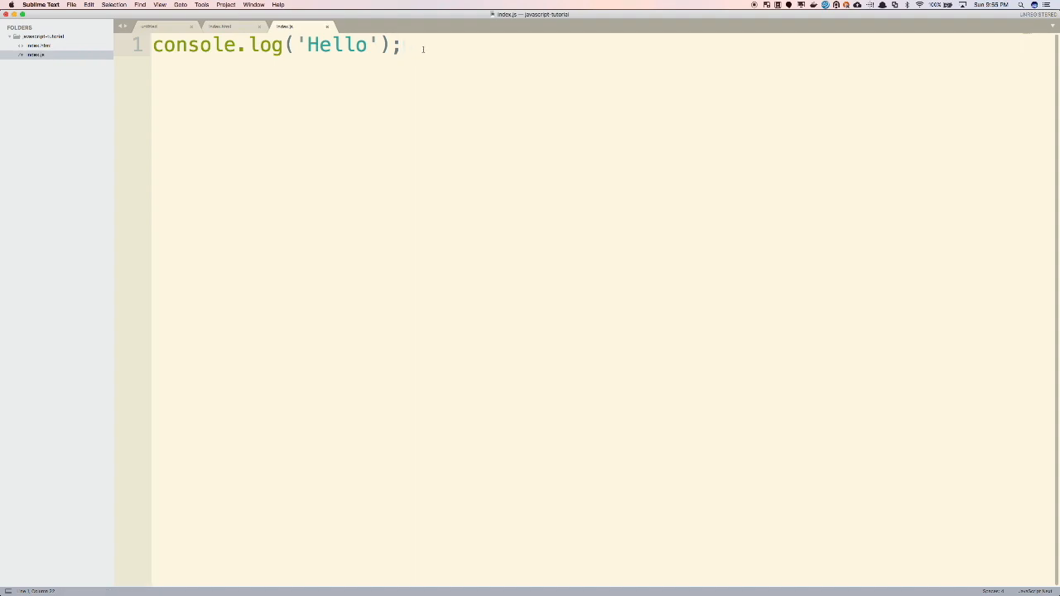
left_click(73, 5)
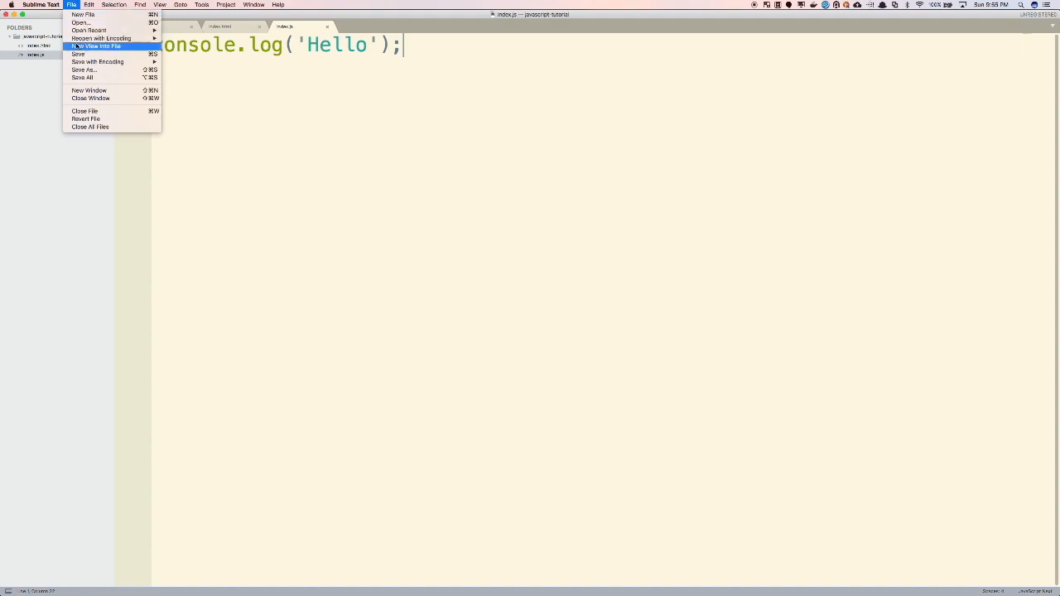
left_click(77, 53)
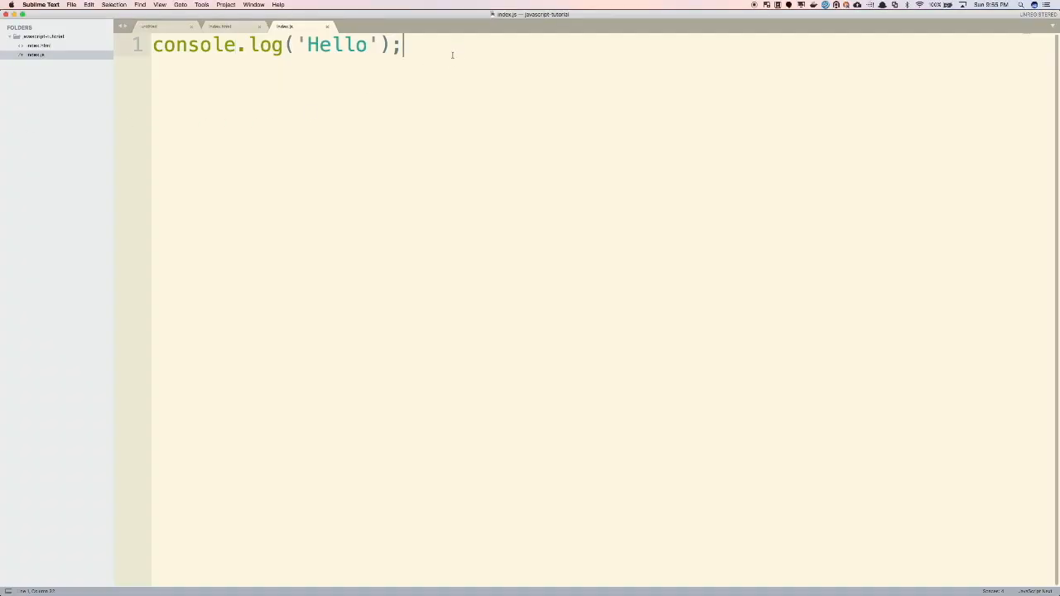
Step: Add a // filler comment line below and change the logged text from Hello to Bye
key("enter")
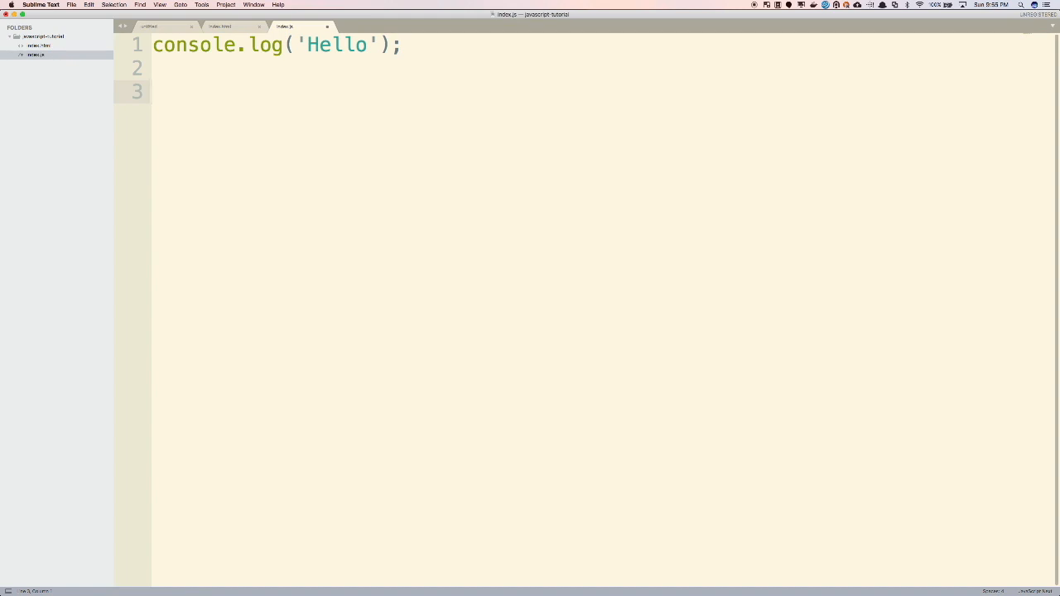
type("/")
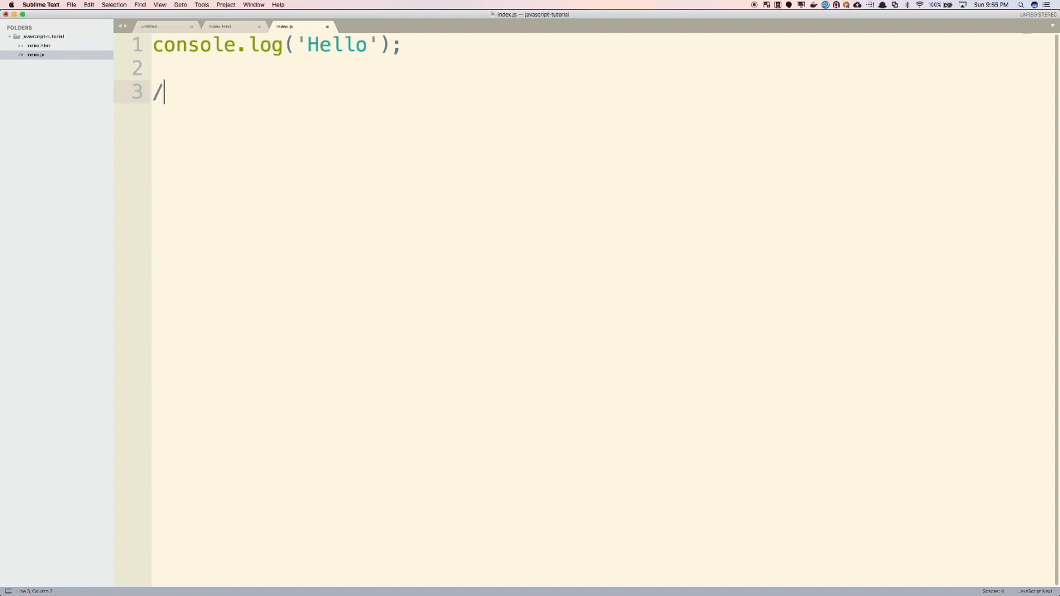
type("/ alskdjflkadsjflkds")
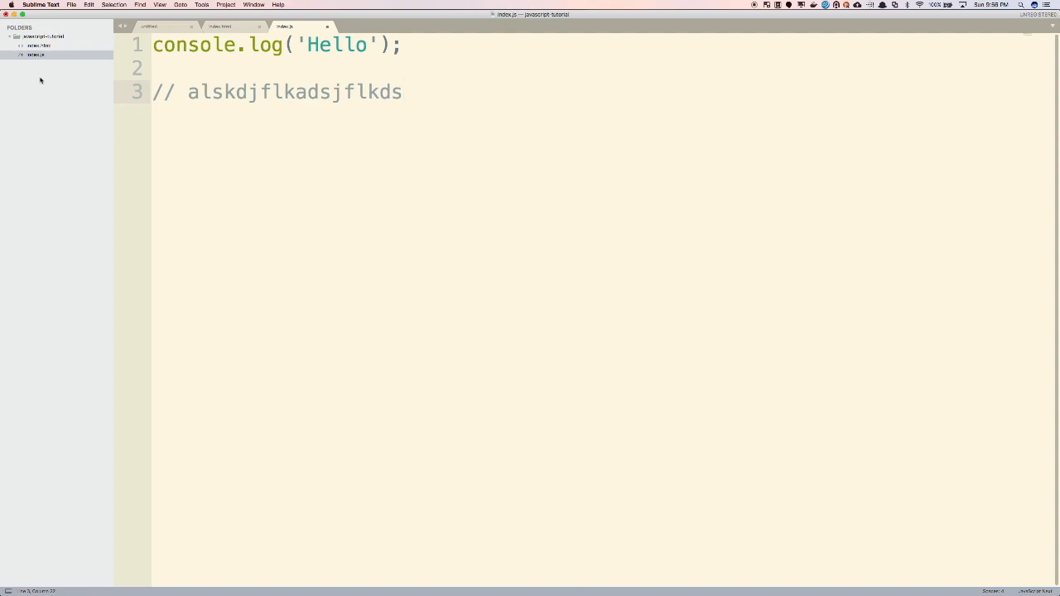
left_click(342, 45)
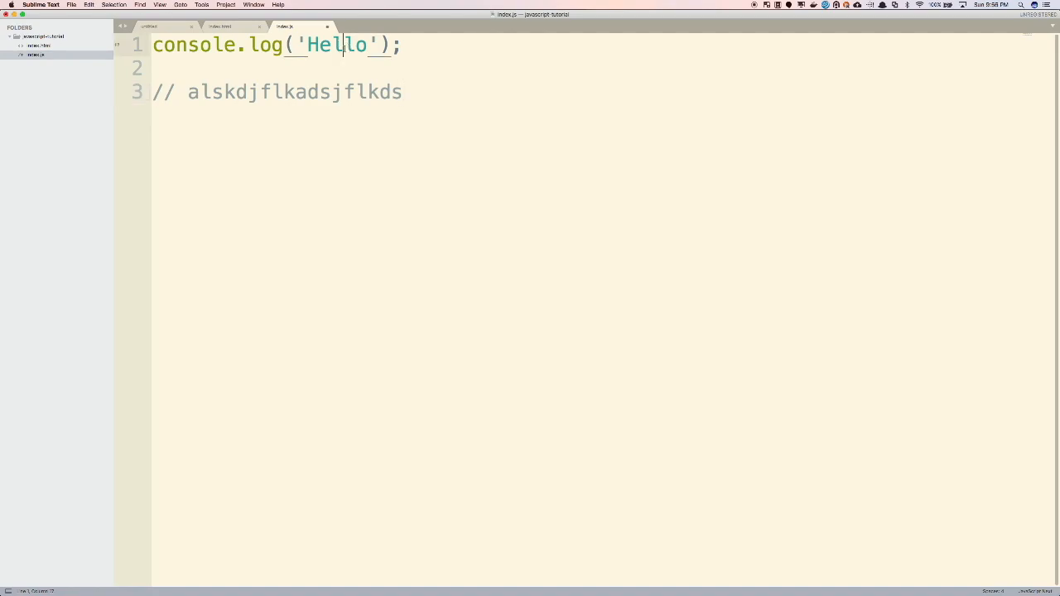
type("Bye")
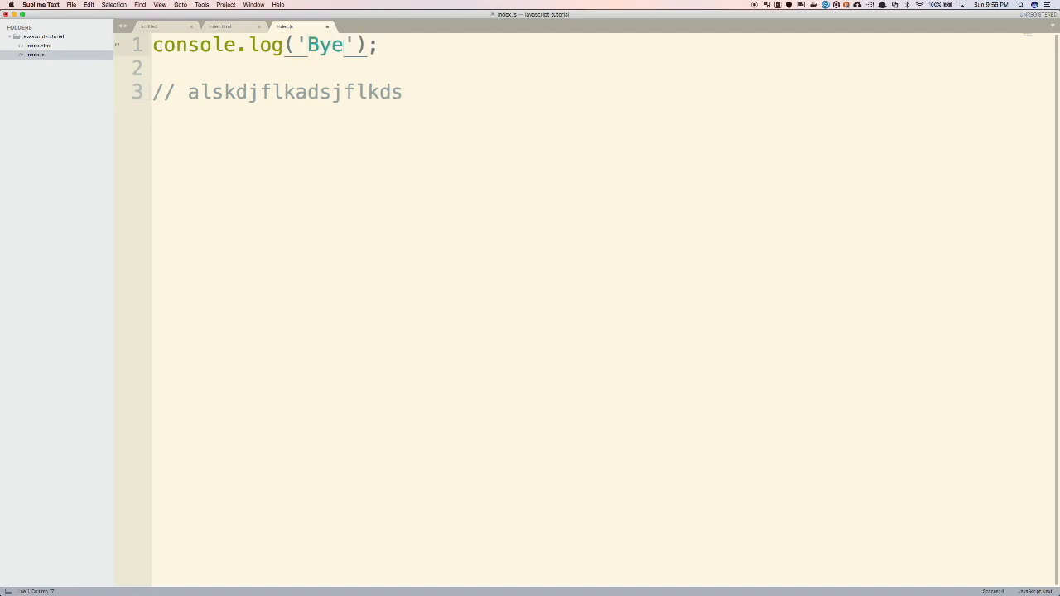